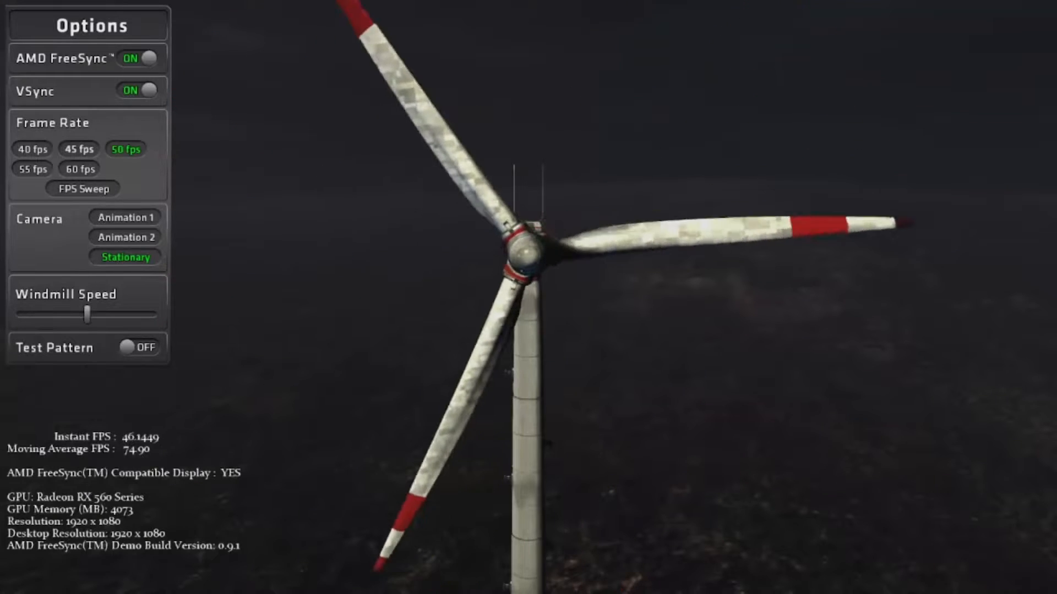
# Step: Cap the windmill demo at 40, 45, 50, 55, then 60 fps, then start FPS Sweep with Camera Animation 1
pyautogui.click(32, 149)
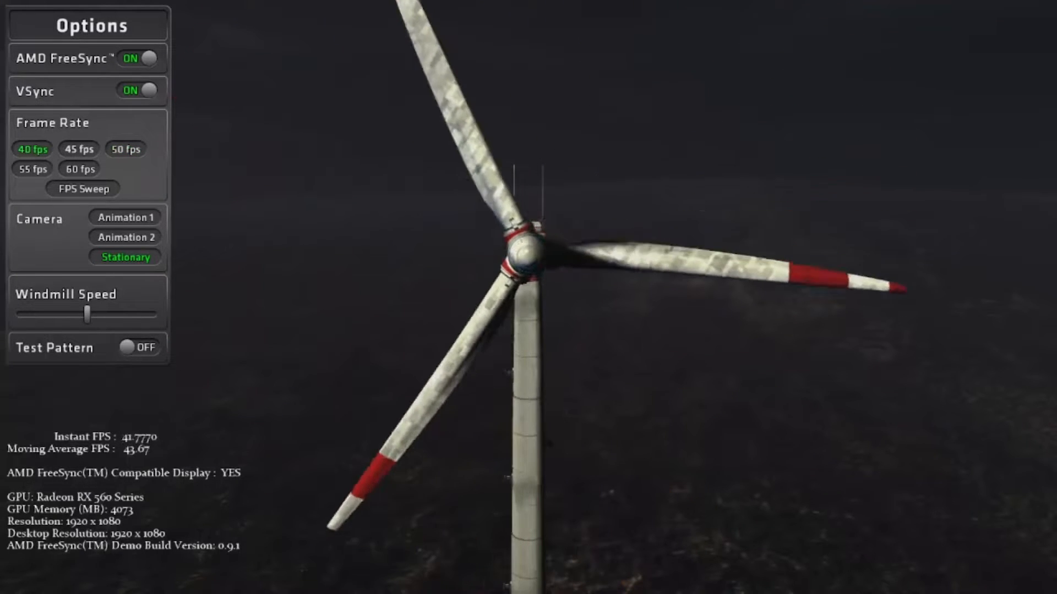
pyautogui.click(78, 149)
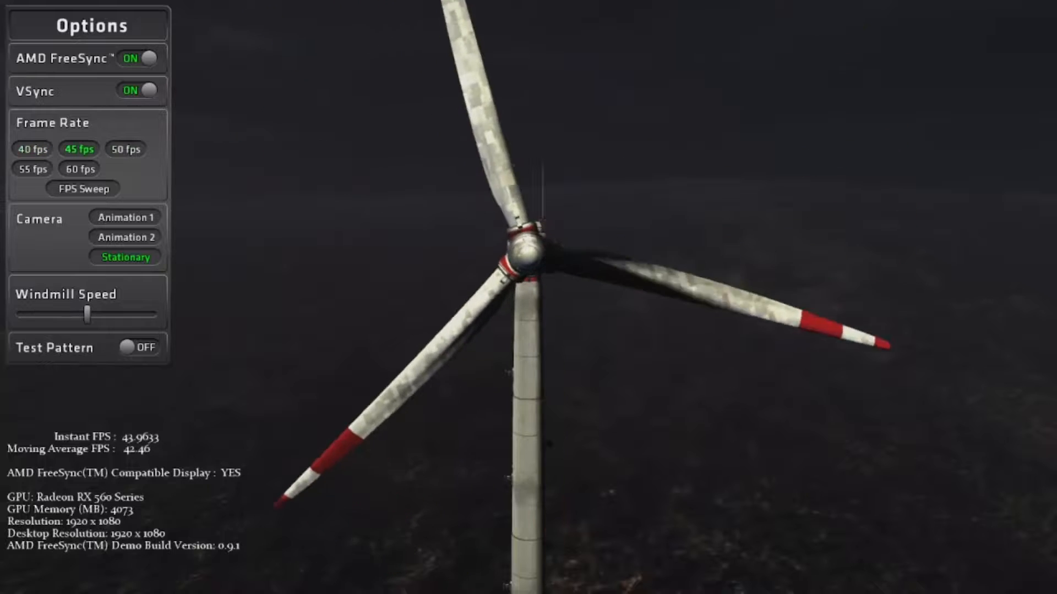
pyautogui.click(125, 149)
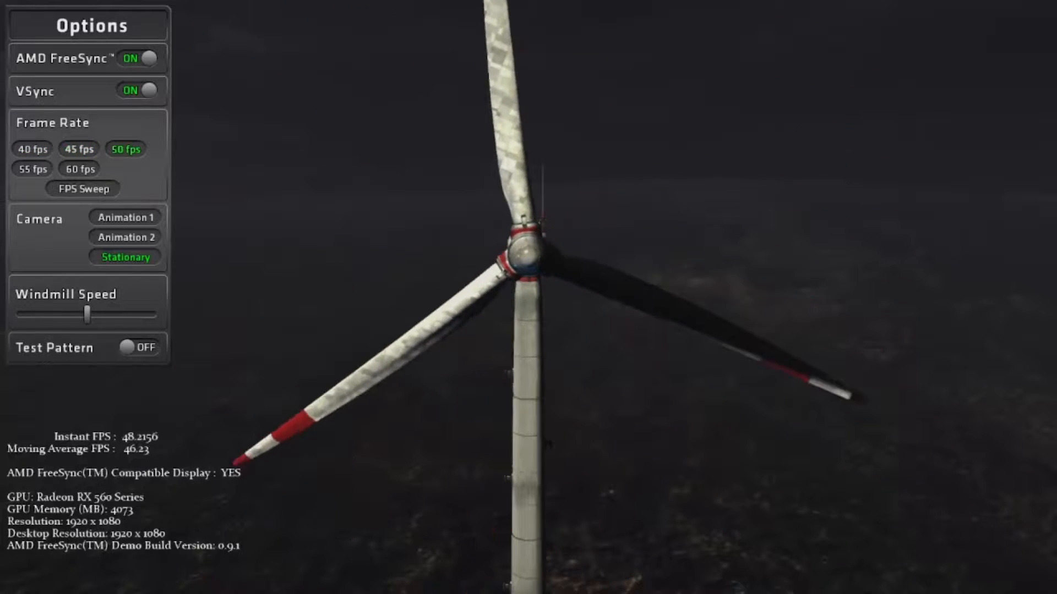
pyautogui.click(32, 169)
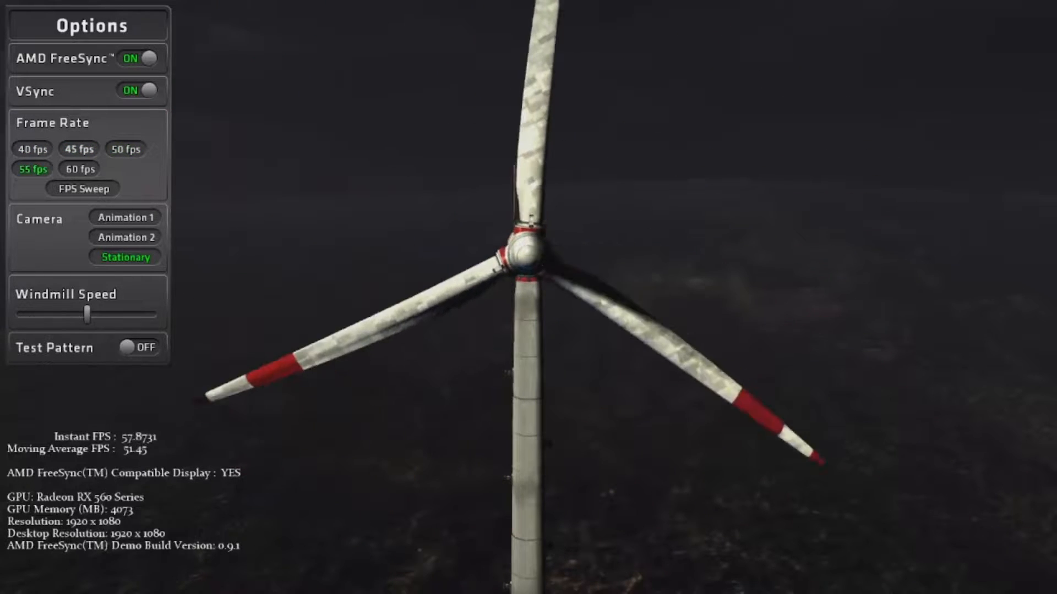
pyautogui.click(79, 168)
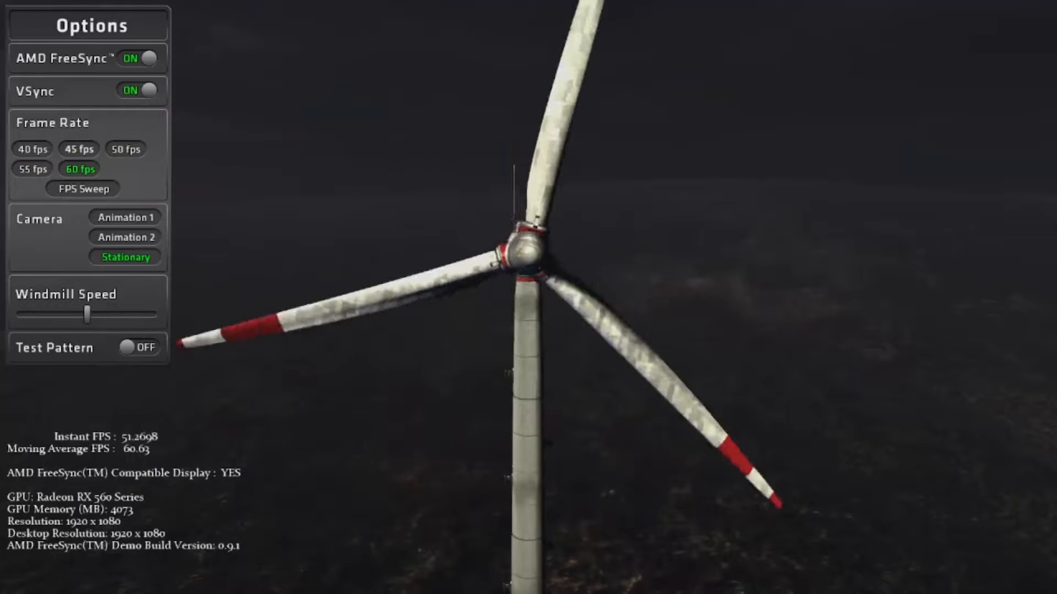
pyautogui.click(82, 188)
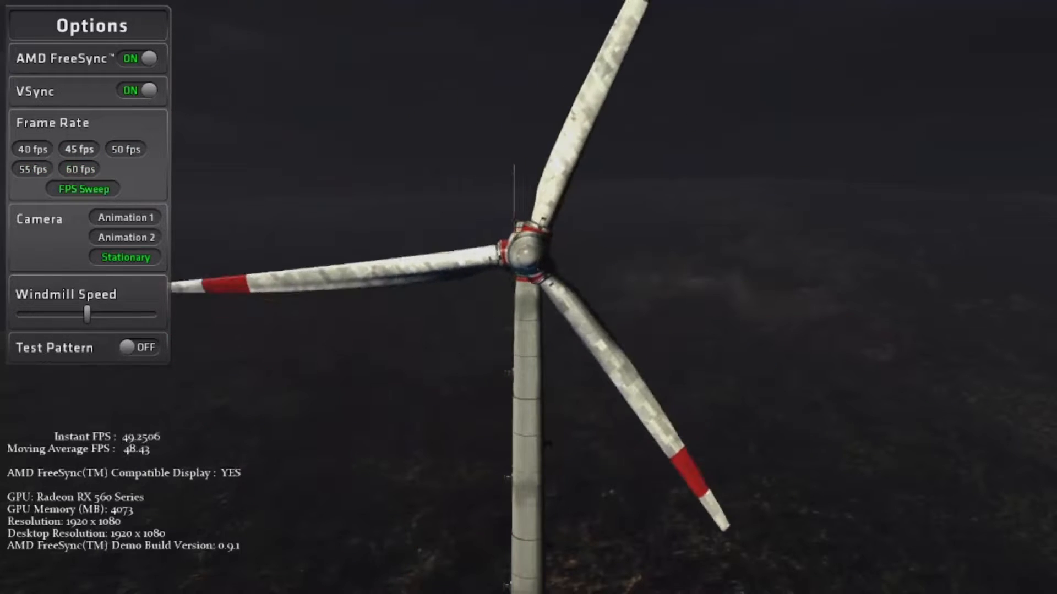
pyautogui.click(125, 217)
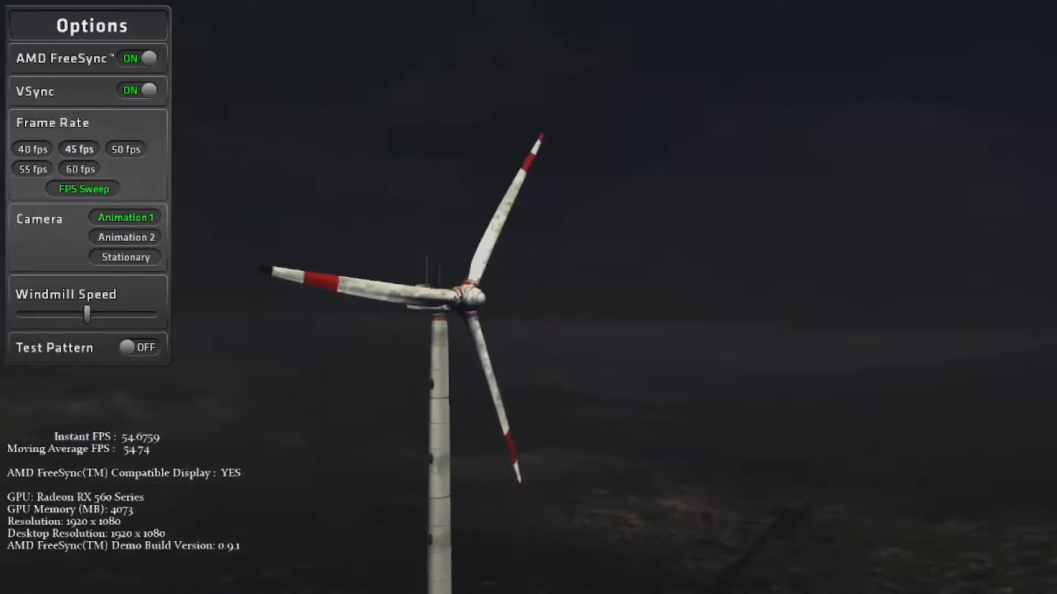
pyautogui.click(125, 257)
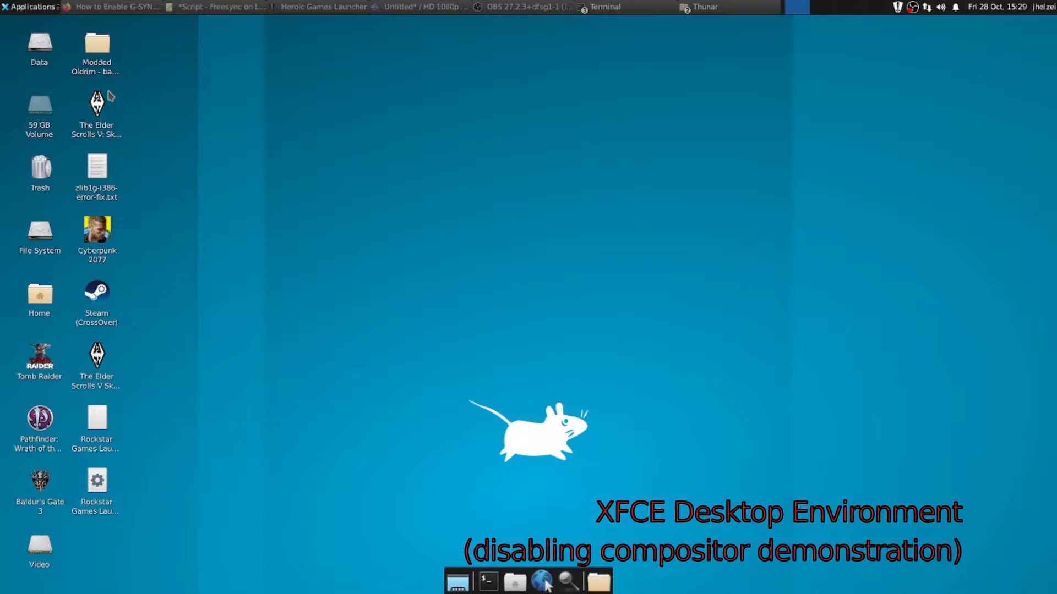
pyautogui.moveTo(58, 33)
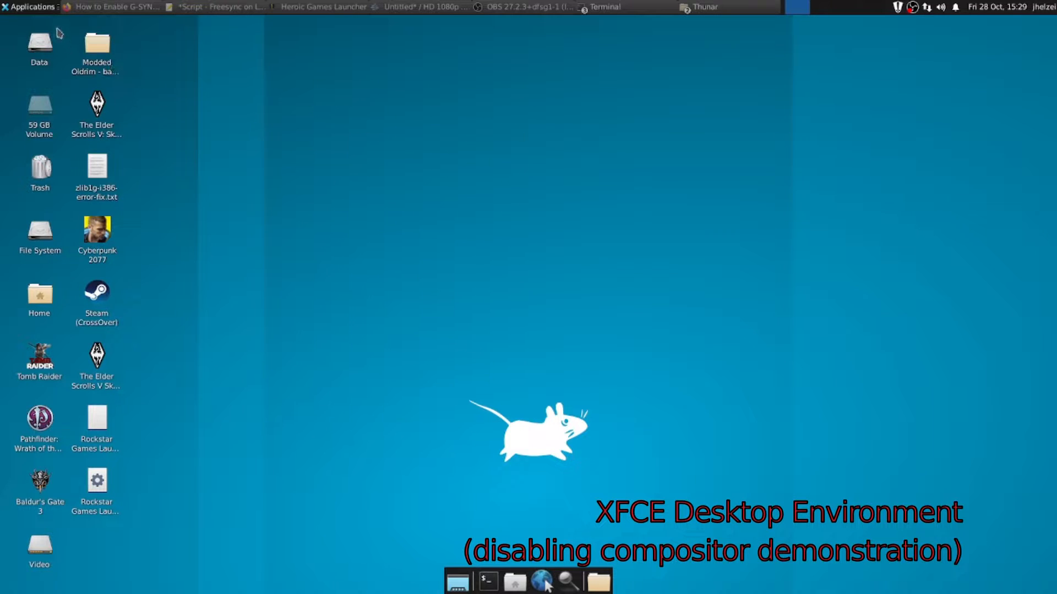
# Step: Open the XFCE Applications menu
pyautogui.click(29, 6)
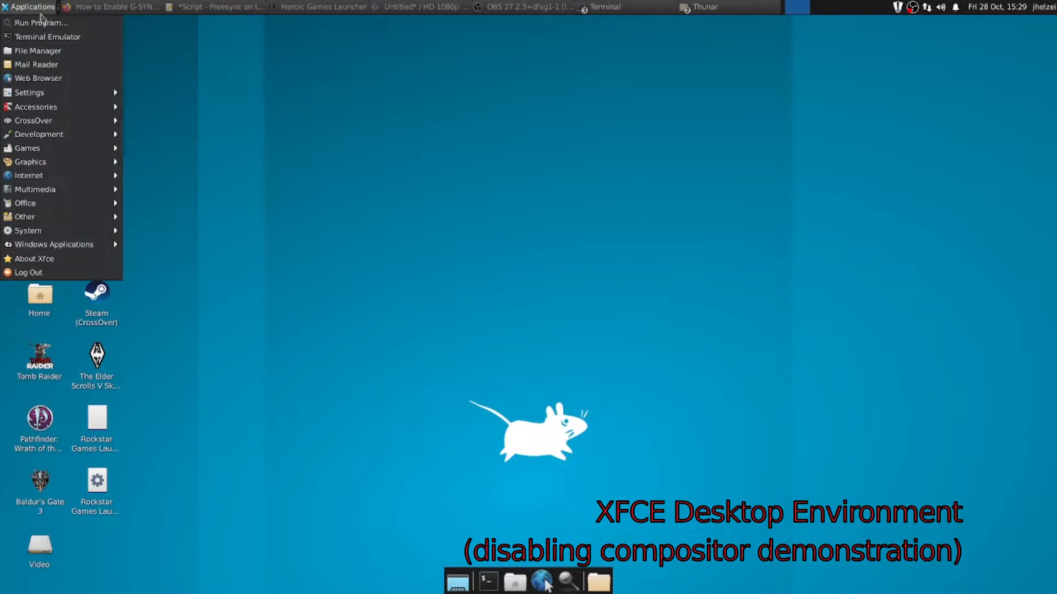
pyautogui.moveTo(50, 92)
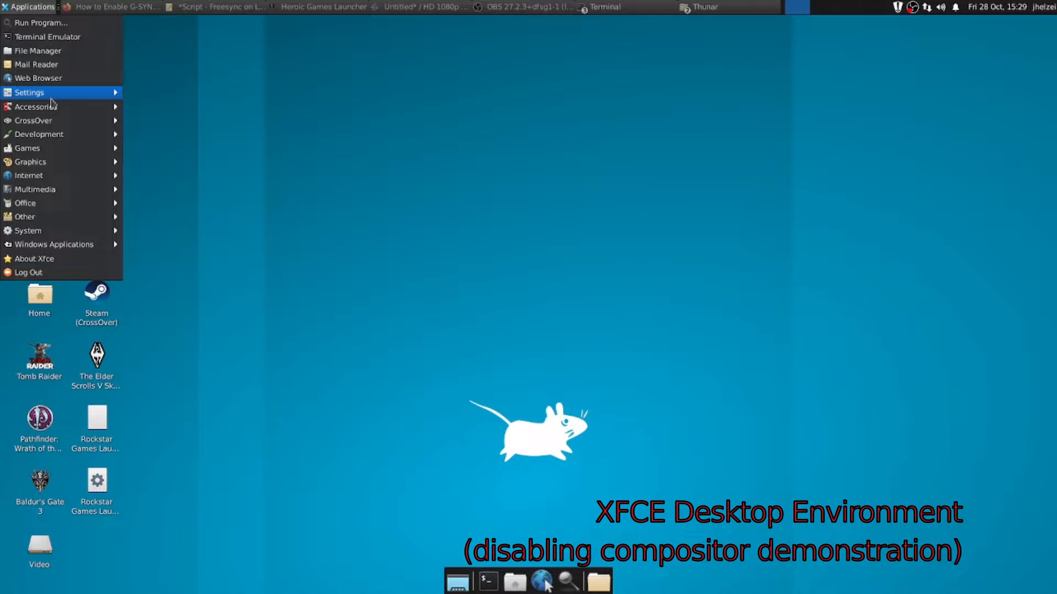
pyautogui.moveTo(29, 92)
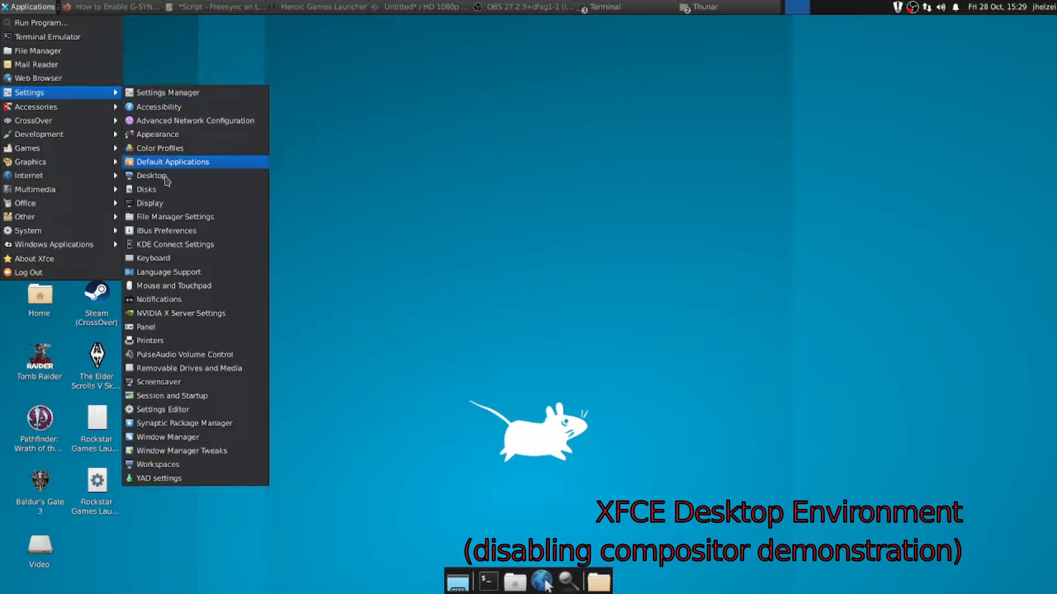
pyautogui.moveTo(167, 436)
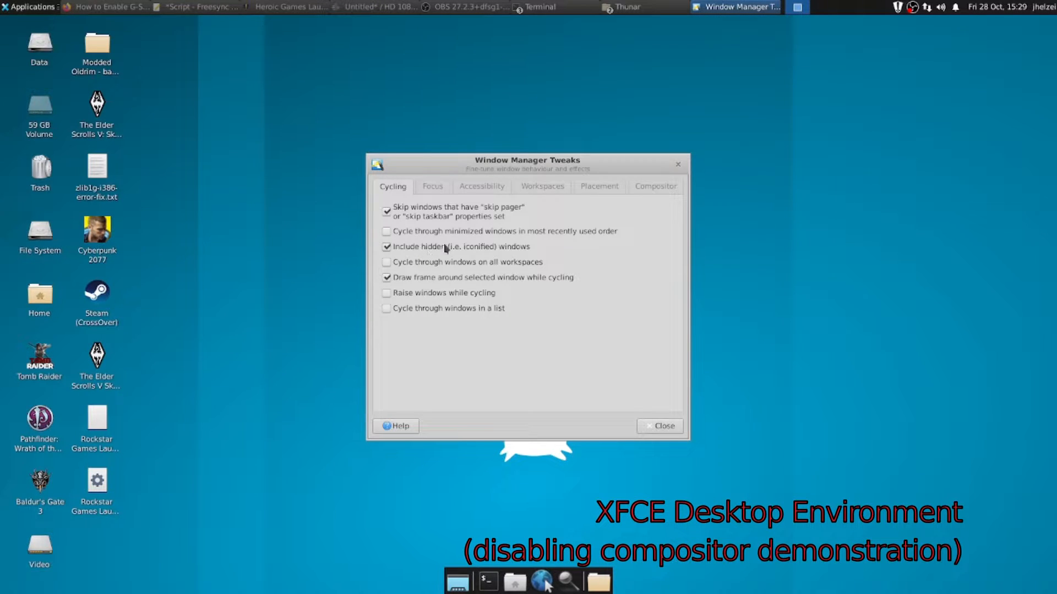
# Step: On the Compositor tab, toggle Enable display compositing back and forth, ending with it off
pyautogui.click(655, 186)
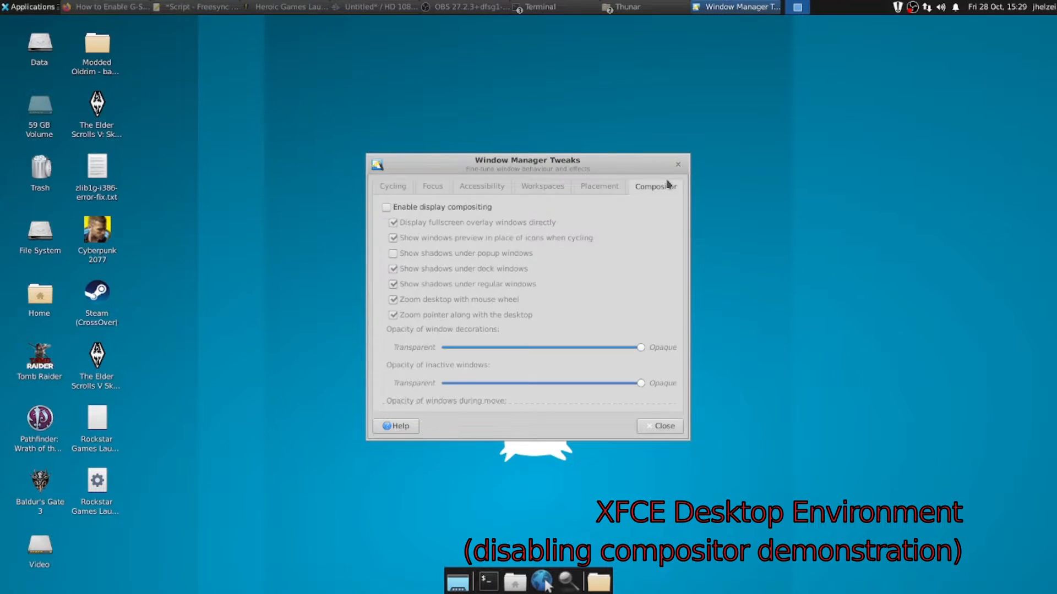
pyautogui.click(387, 207)
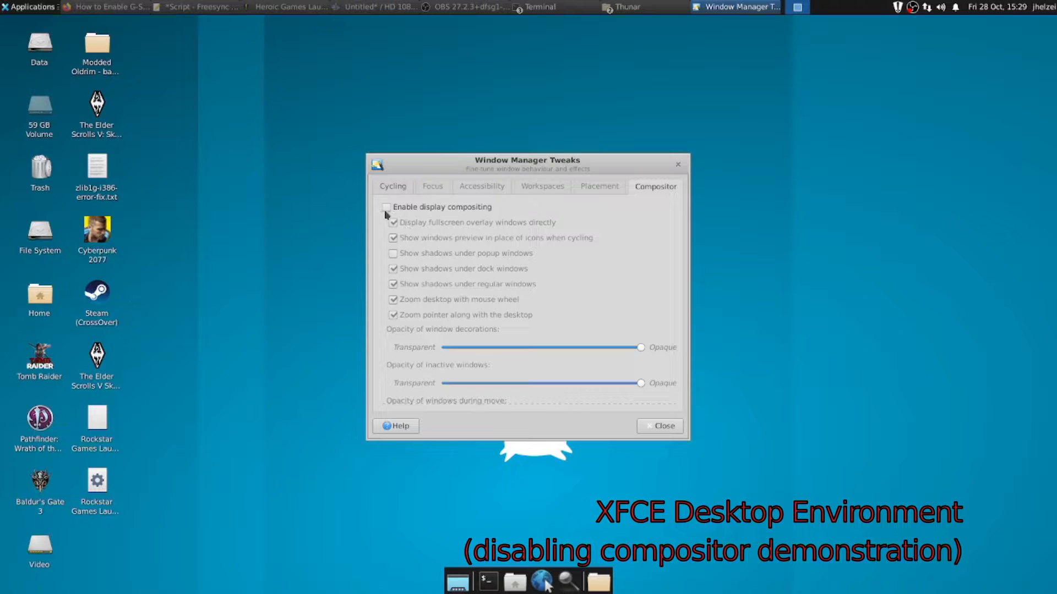
pyautogui.click(386, 207)
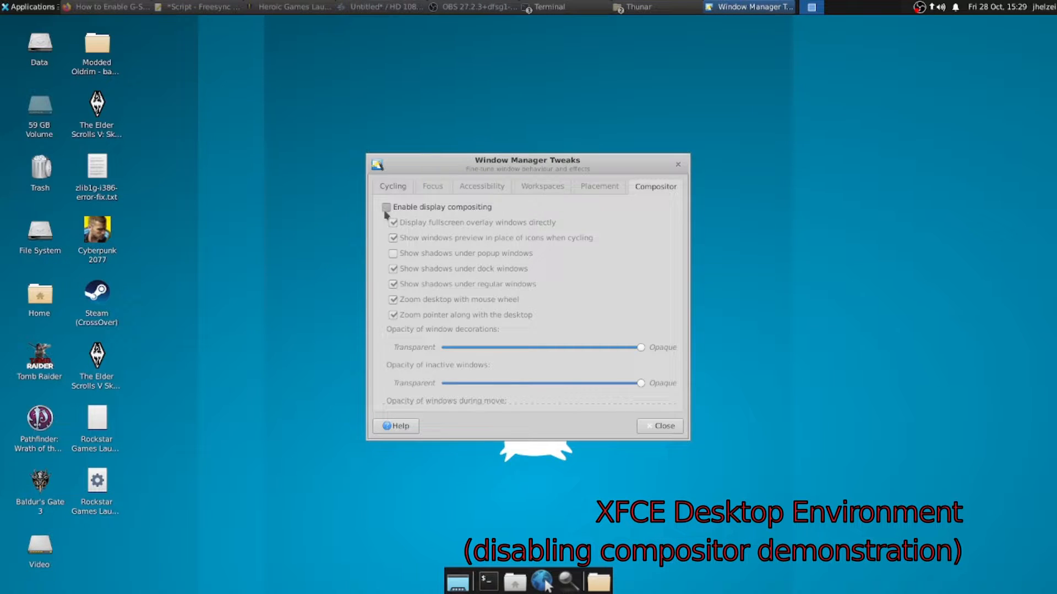
pyautogui.click(387, 207)
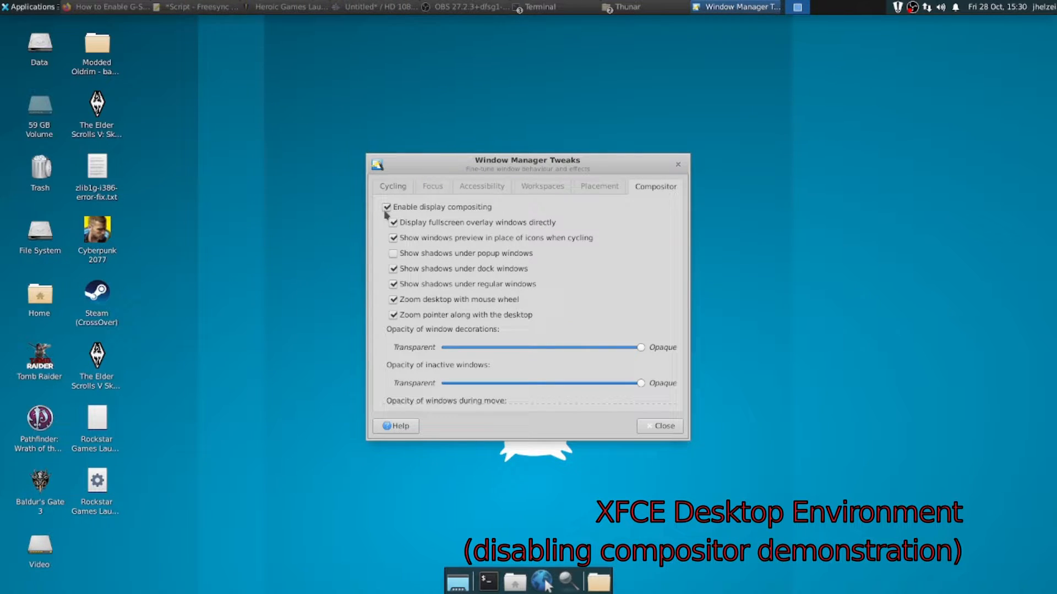
pyautogui.click(387, 207)
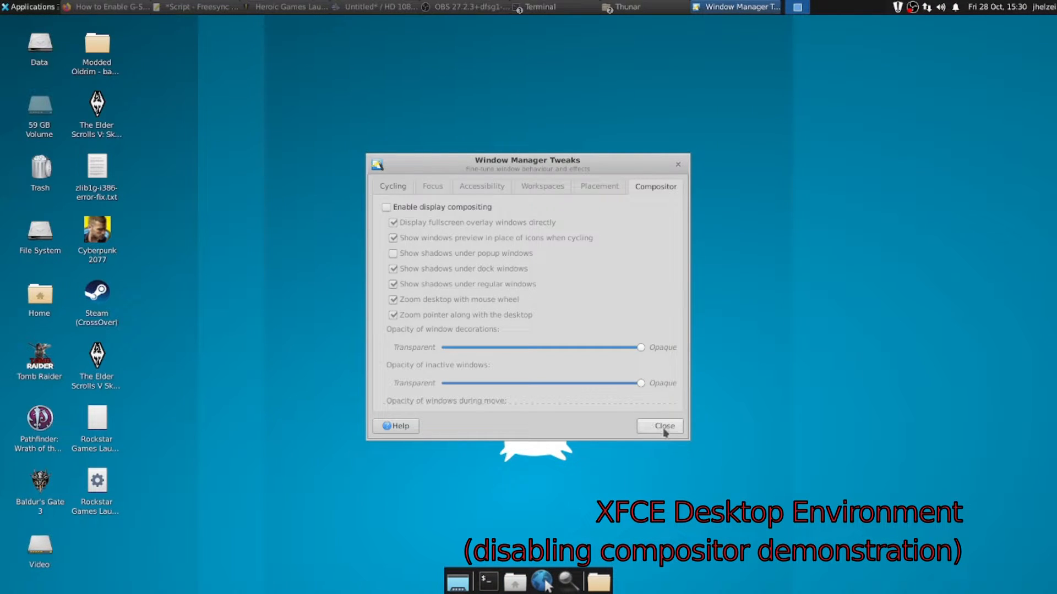
# Step: Close Window Manager Tweaks and open a terminal from the top panel
pyautogui.click(663, 426)
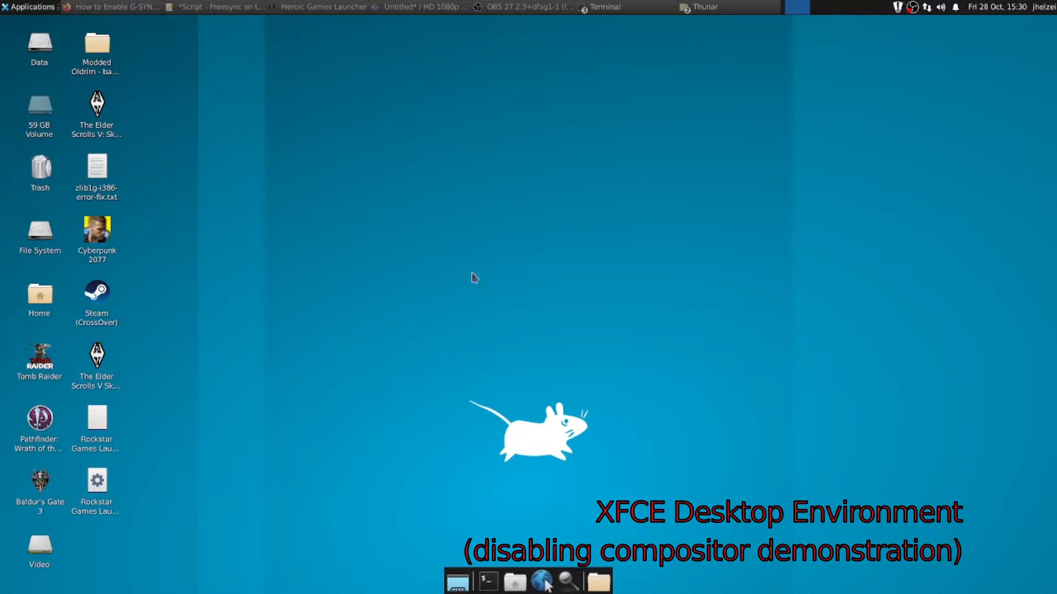
pyautogui.moveTo(378, 307)
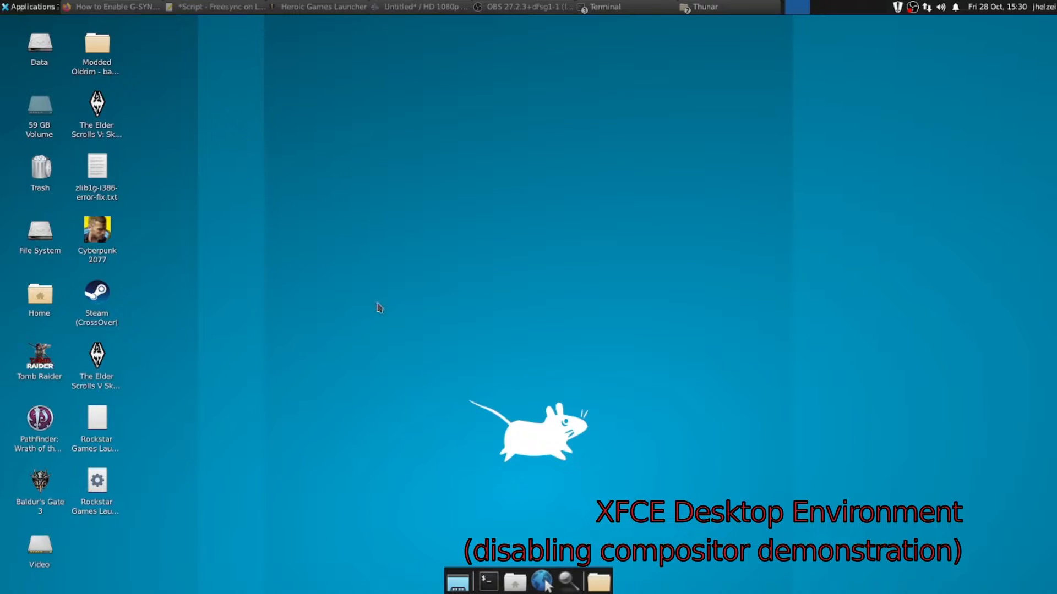
pyautogui.moveTo(413, 276)
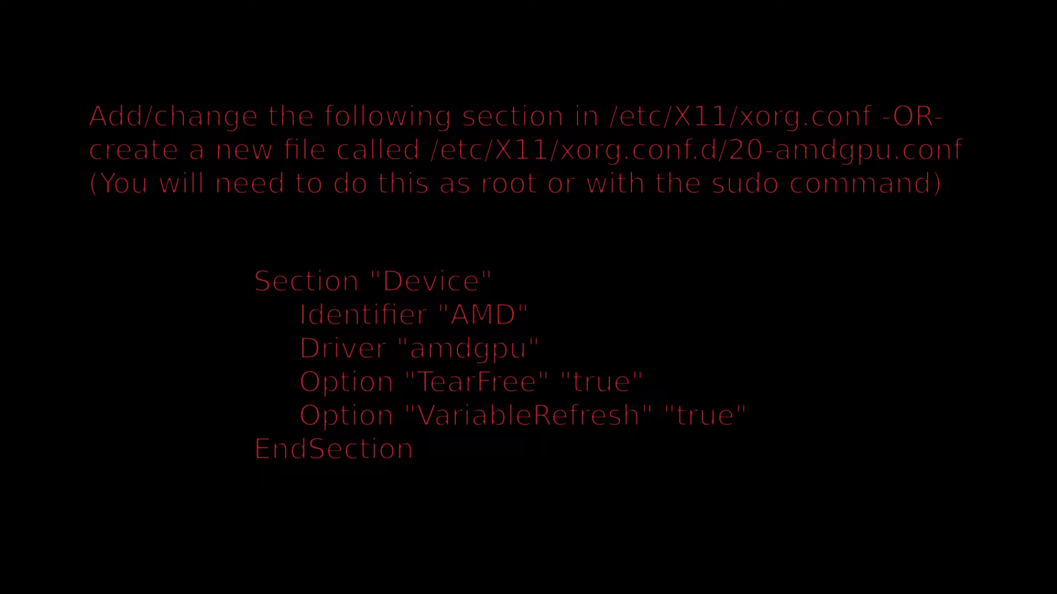
pyautogui.click(600, 7)
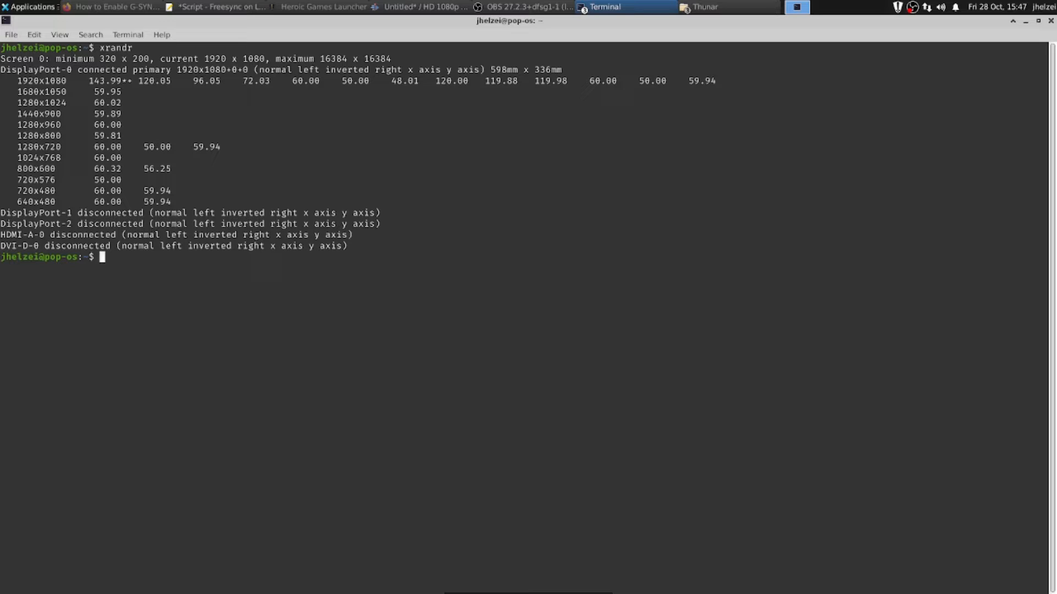
# Step: Run xrandr --verbose, scroll down, and highlight vrr_capable showing 1 for DisplayPort-0
pyautogui.write('xrandr --verbose')
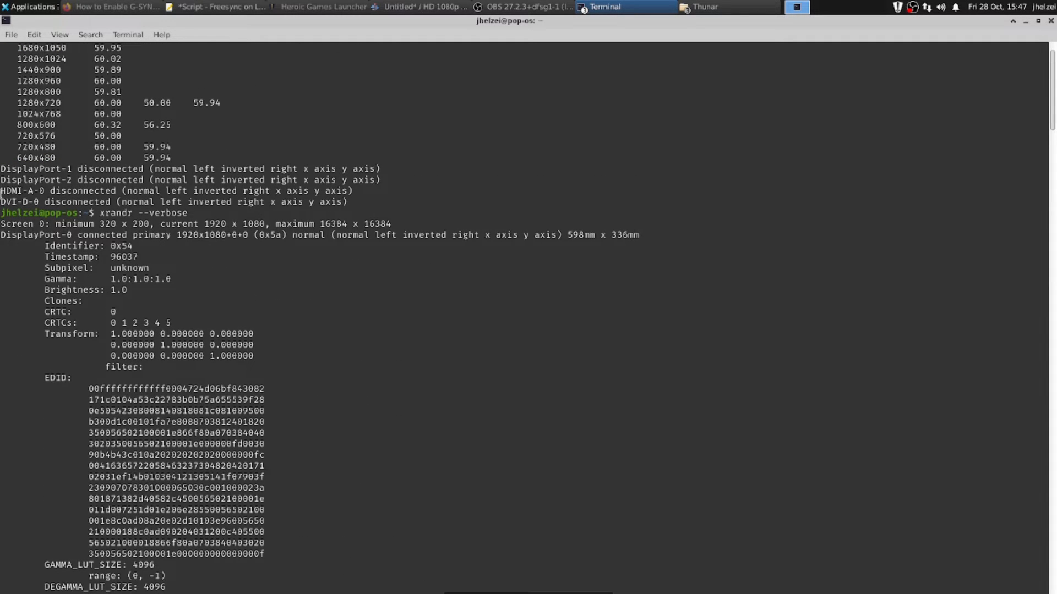
pyautogui.moveTo(174, 234)
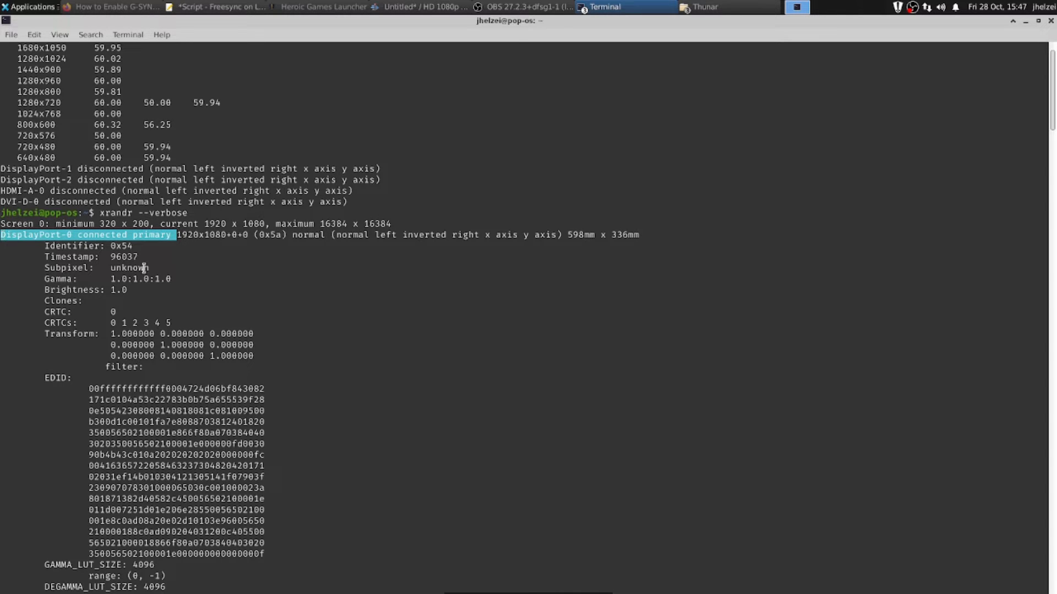
pyautogui.scroll(-3)
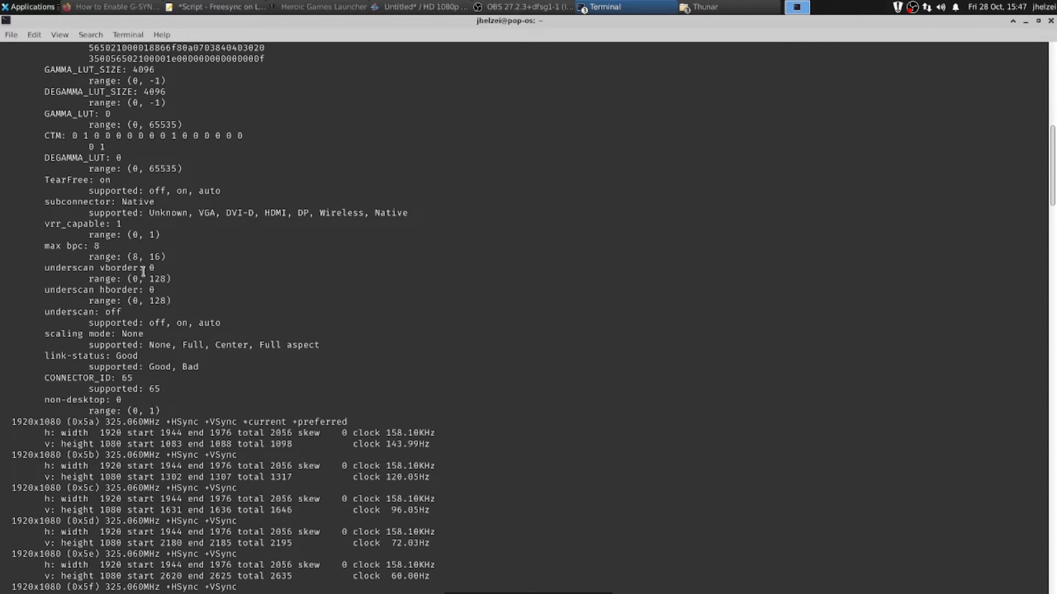
pyautogui.scroll(-3)
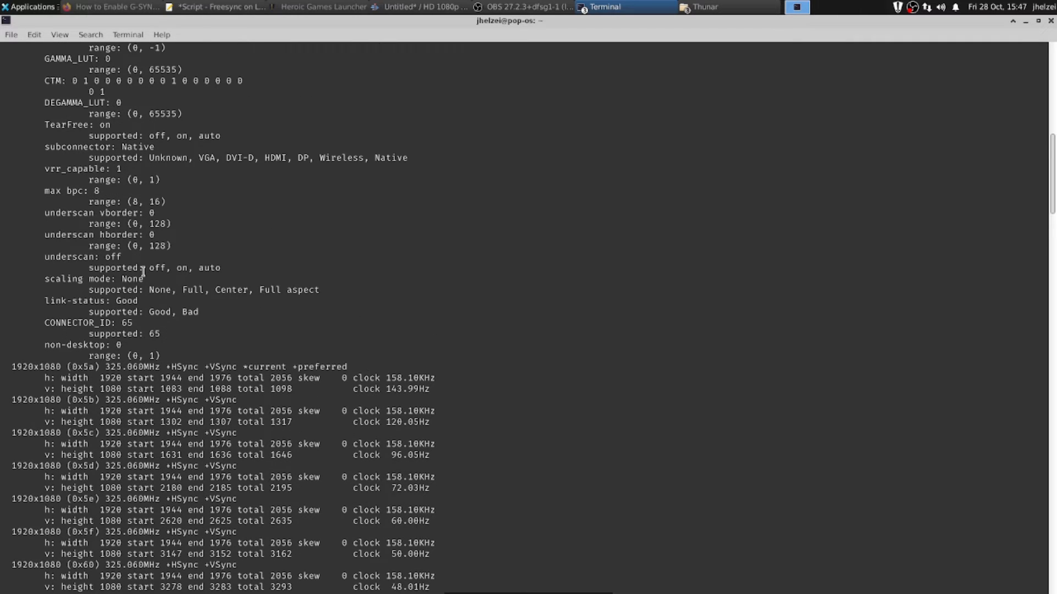
pyautogui.doubleClick(74, 169)
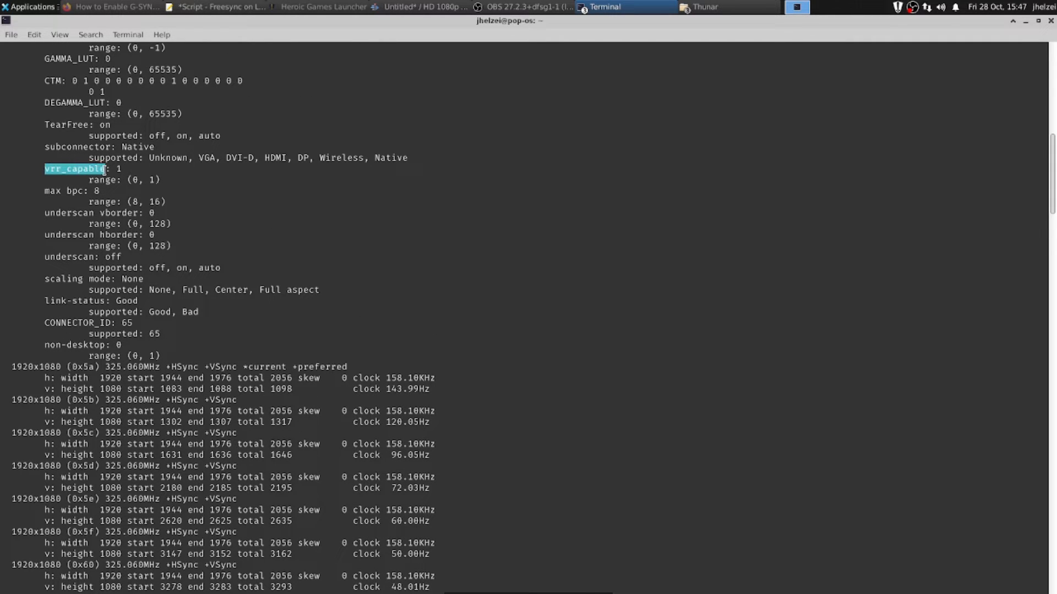